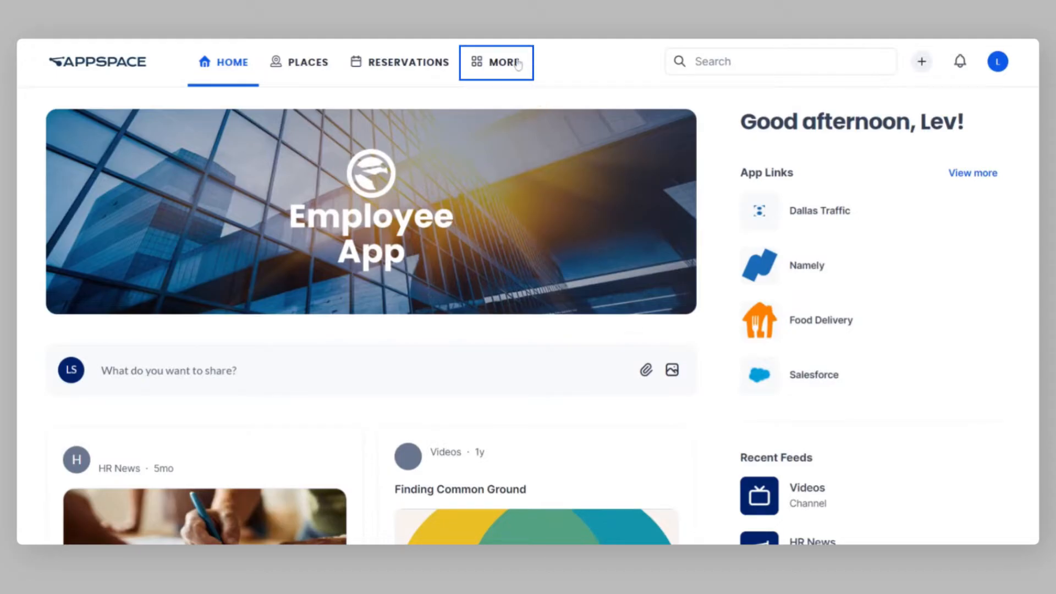
# - Browse the home feed via the More menu and like the 401(k) Benefit Updates post
pyautogui.click(502, 62)
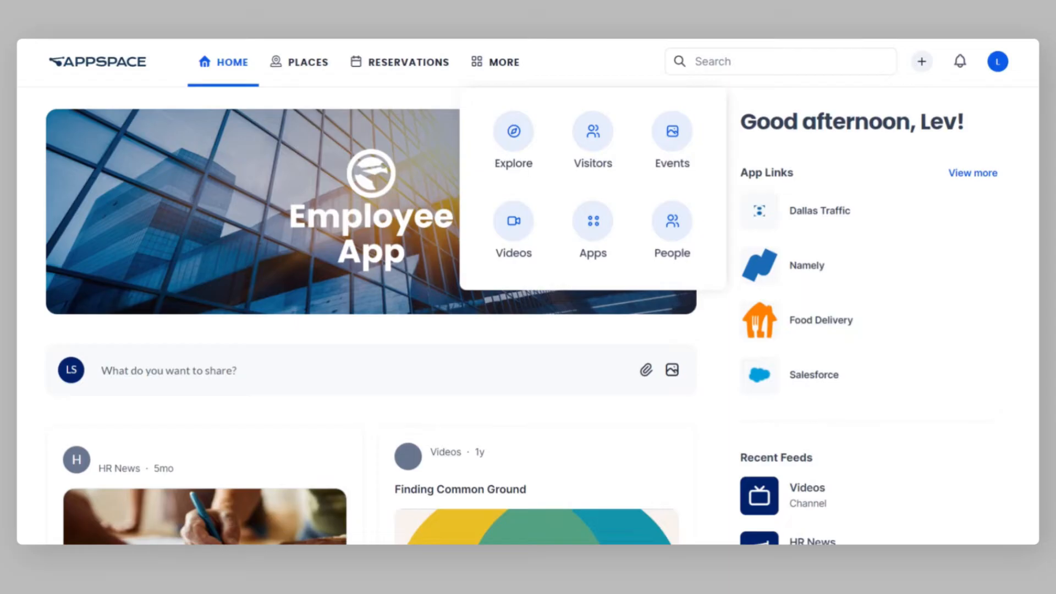
pyautogui.moveTo(500, 72)
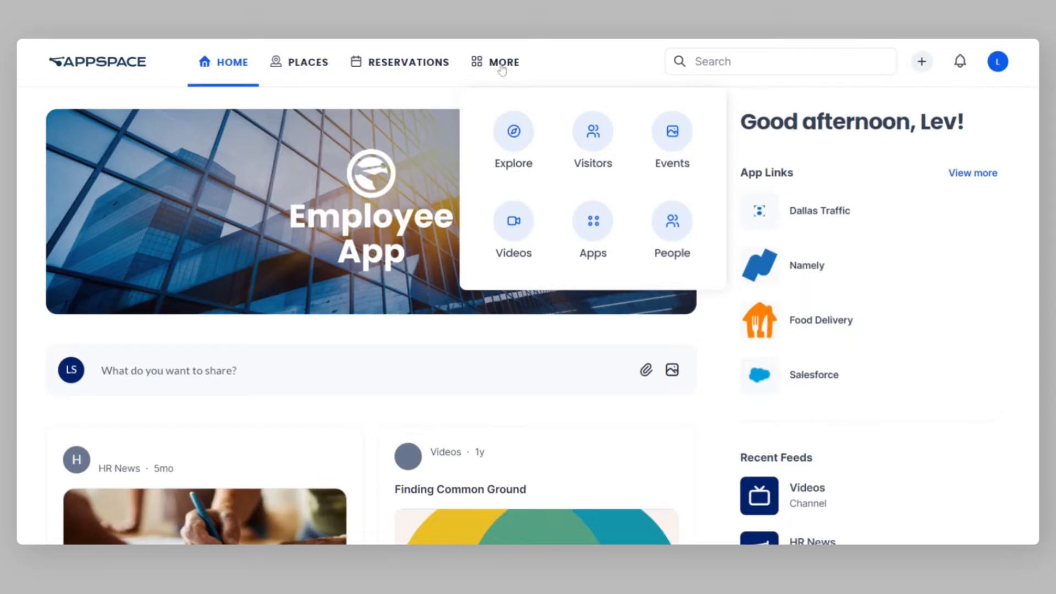
pyautogui.click(502, 62)
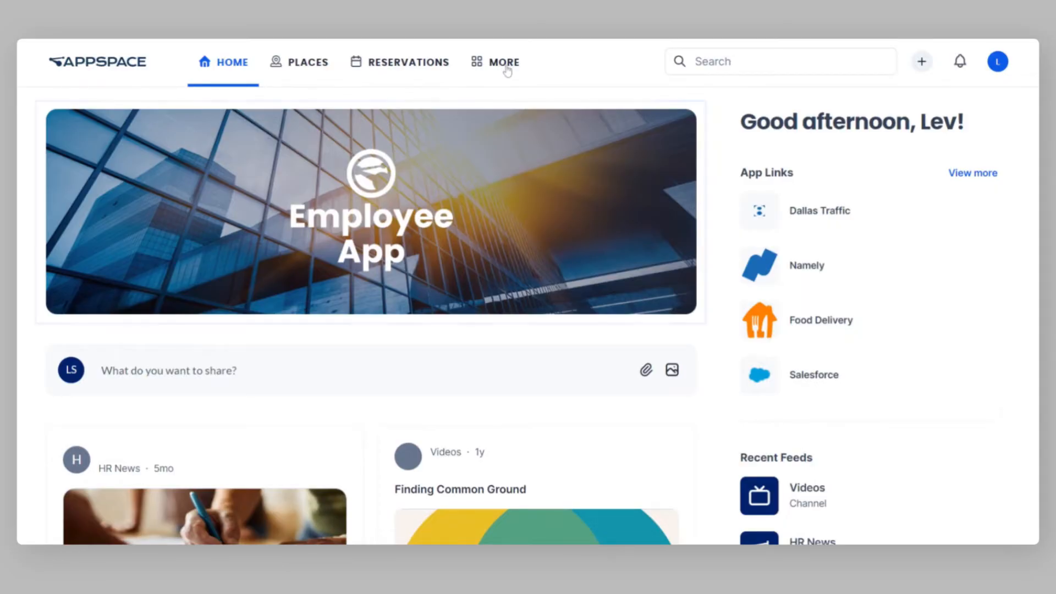
pyautogui.scroll(-3)
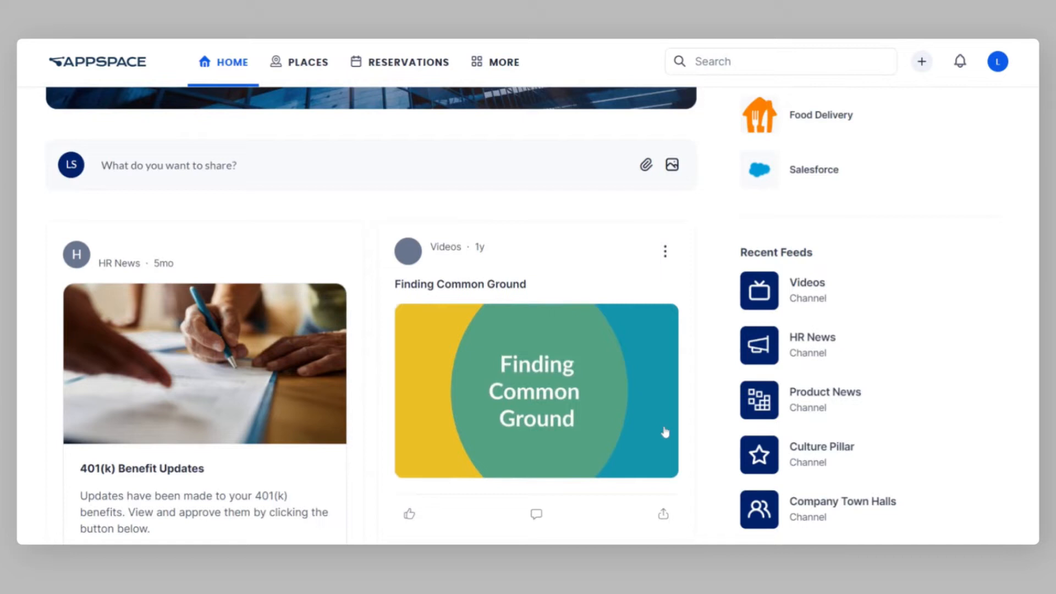
pyautogui.scroll(-3)
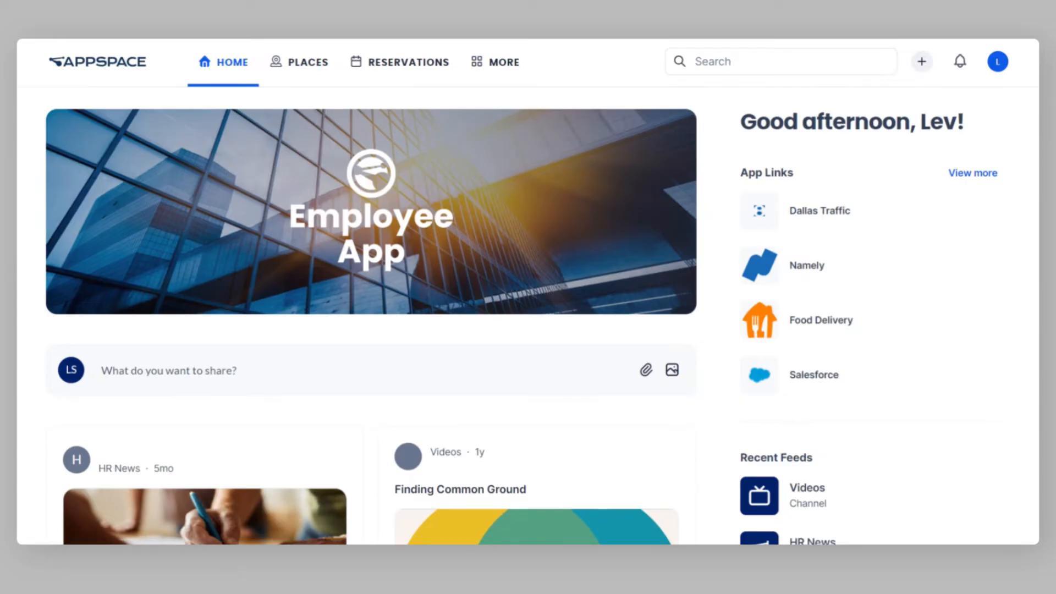
pyautogui.scroll(-3)
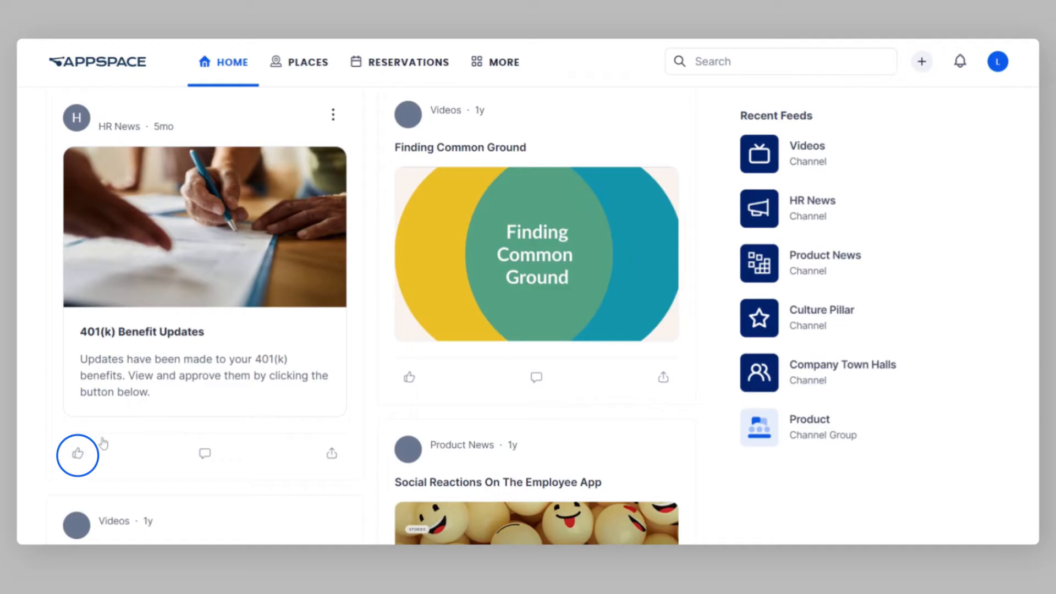
pyautogui.click(77, 455)
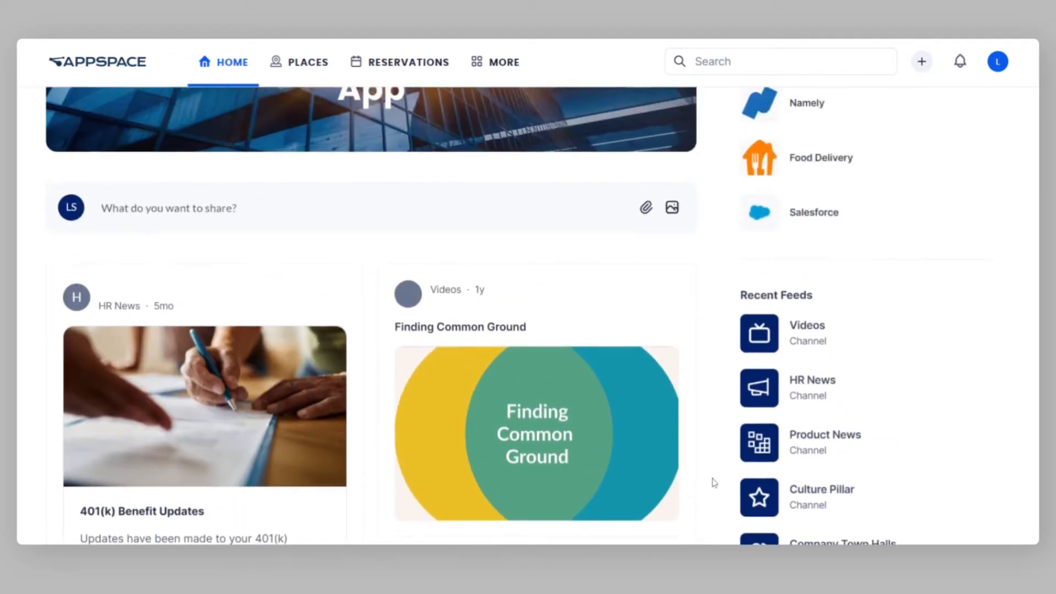
pyautogui.scroll(3)
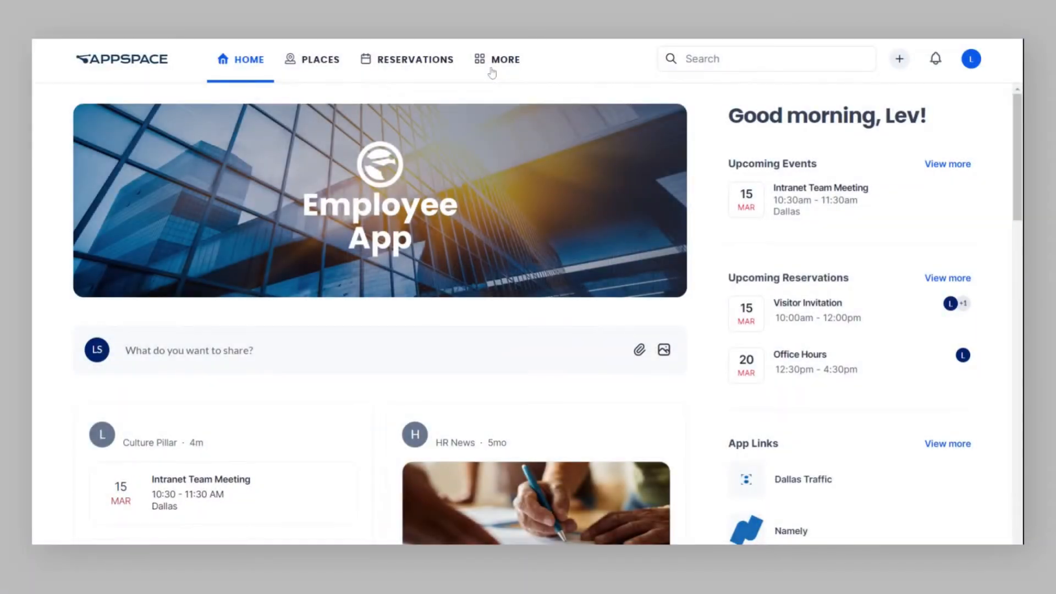
# - Visit Explore's channels and stories, then go to the Places page with the Dallas building
pyautogui.click(503, 60)
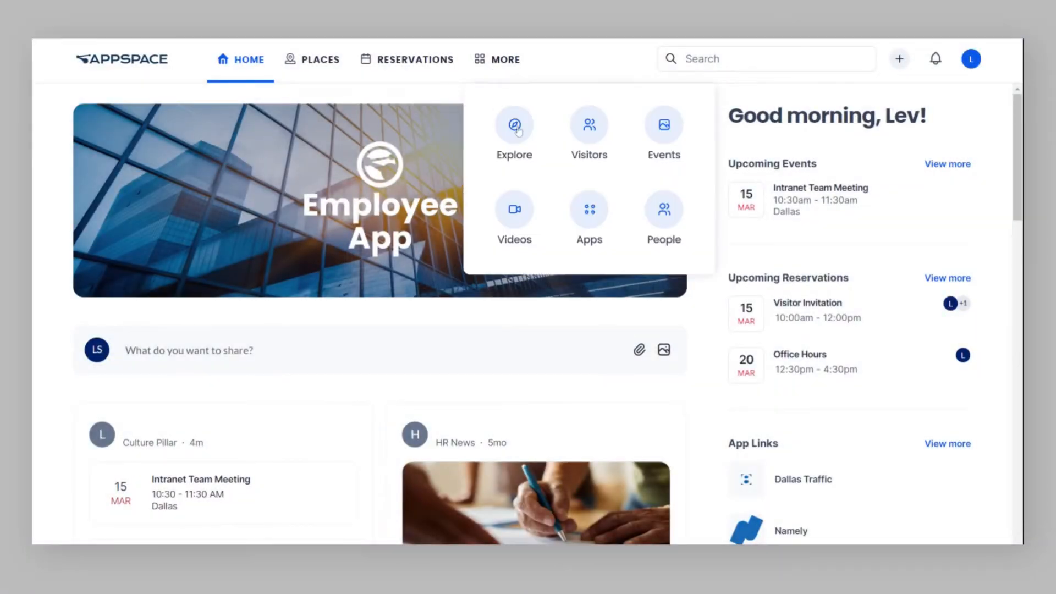
pyautogui.click(514, 124)
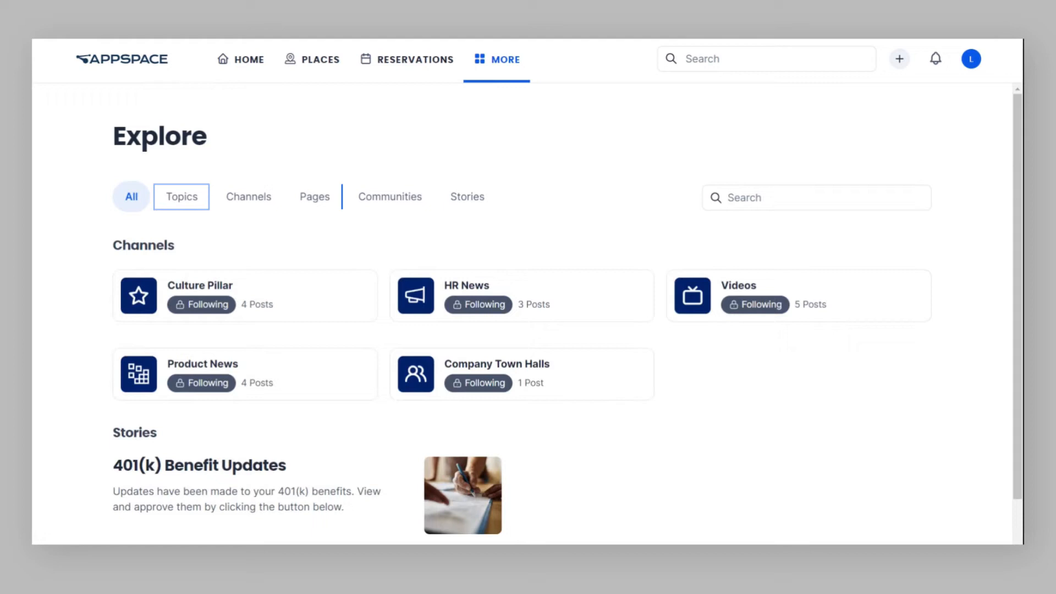
pyautogui.click(466, 195)
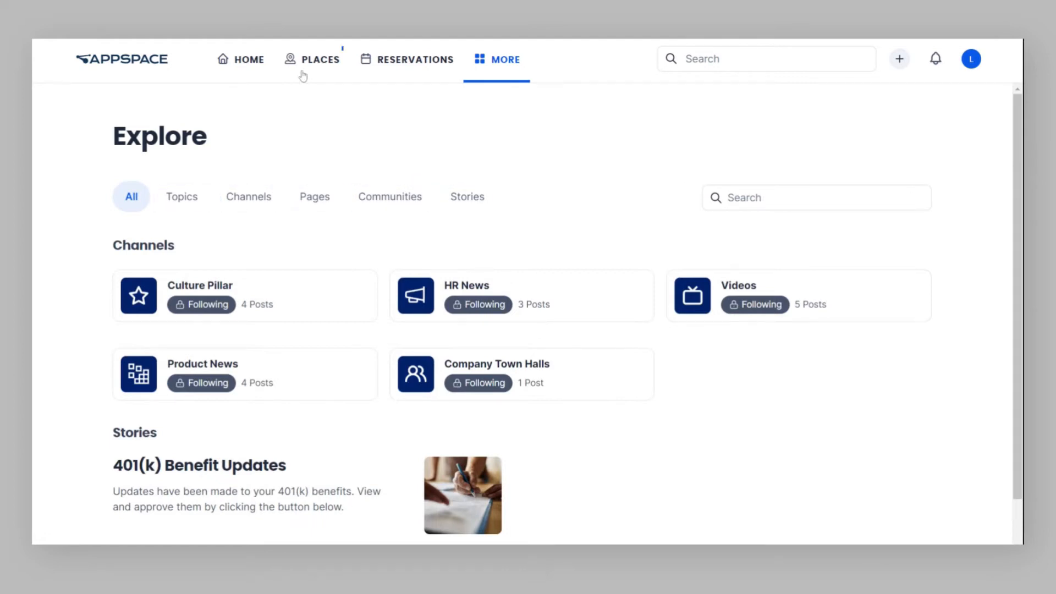
pyautogui.click(311, 58)
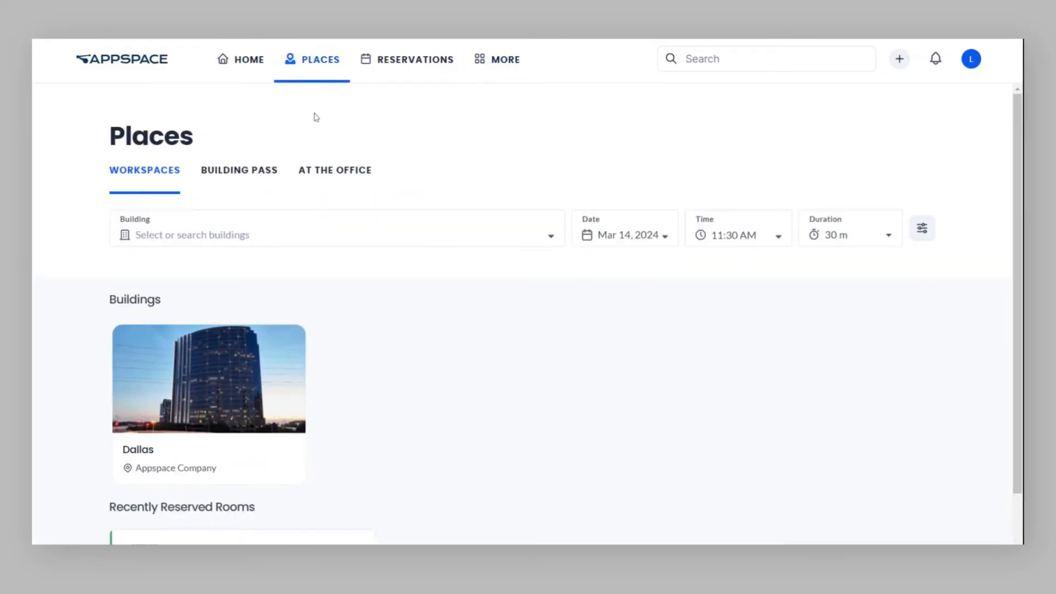
# - View Dallas reservations, then the Apps page with Dallas Traffic, Namely, Food Delivery and Salesforce
pyautogui.click(416, 59)
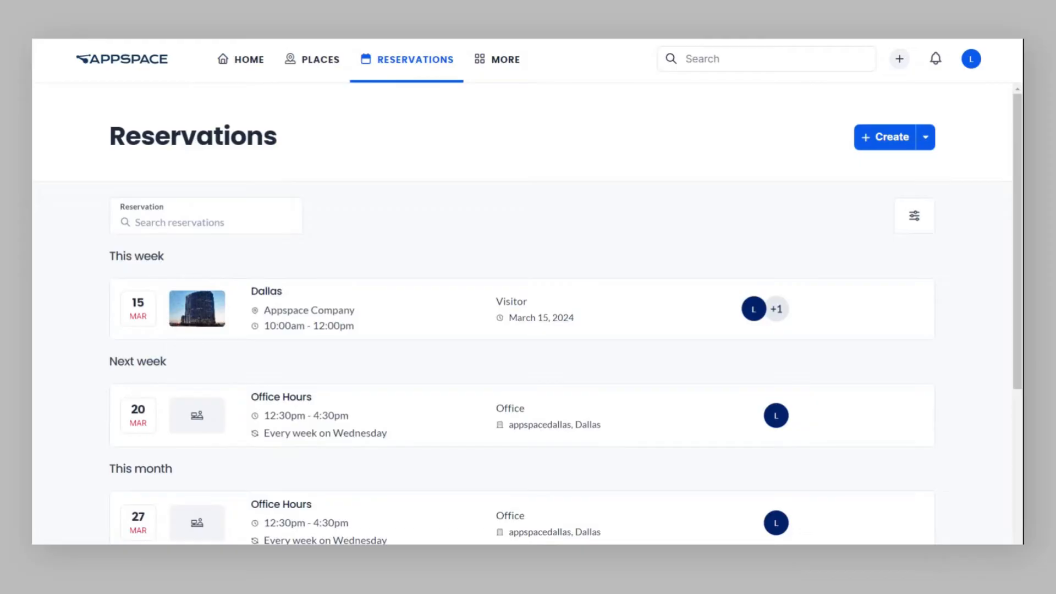
pyautogui.moveTo(474, 79)
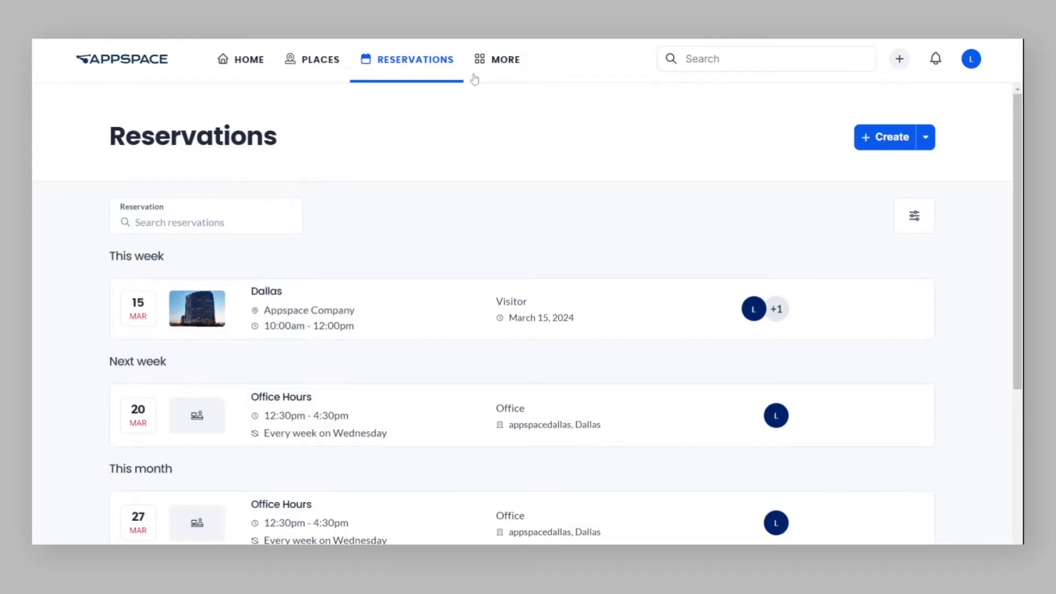
pyautogui.click(505, 60)
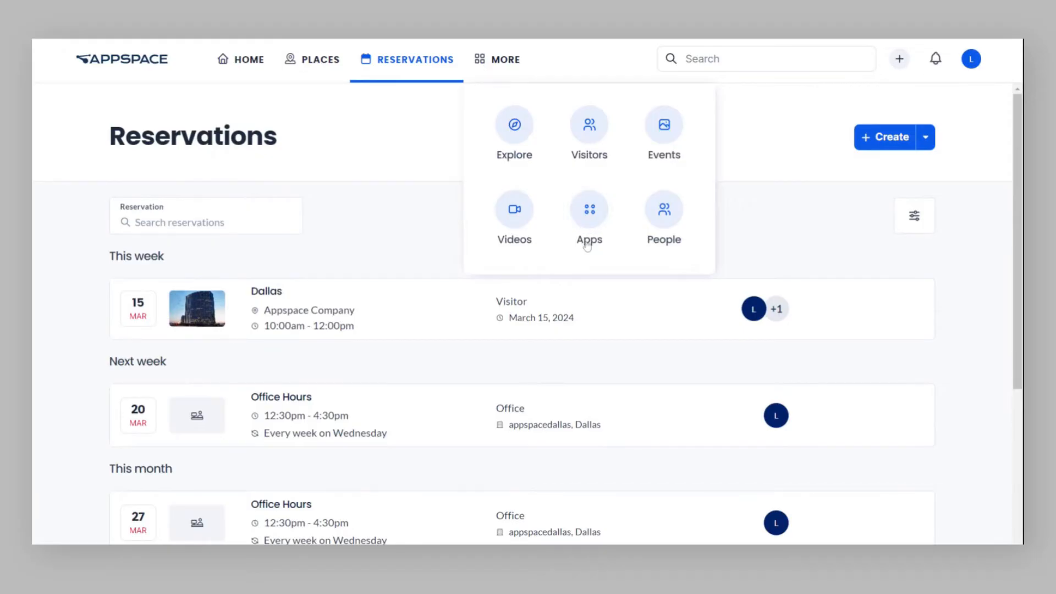
pyautogui.click(589, 209)
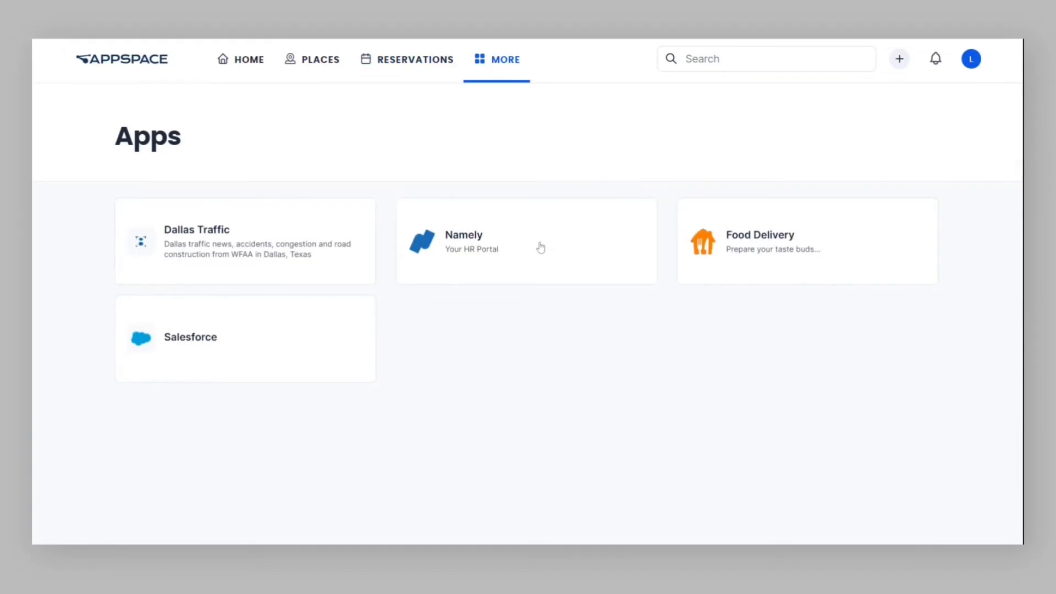
pyautogui.moveTo(482, 73)
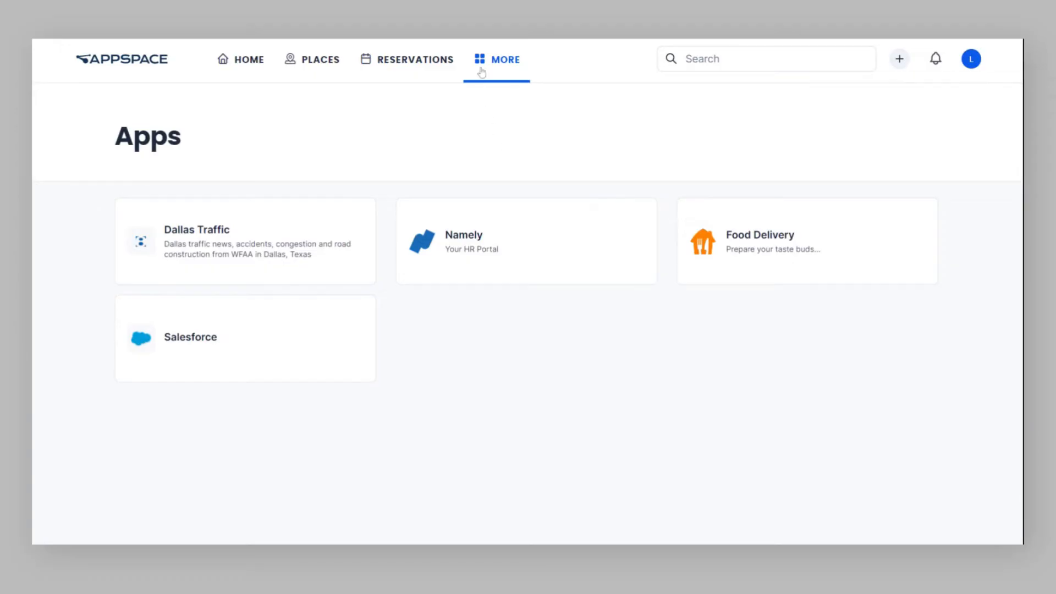
pyautogui.click(506, 59)
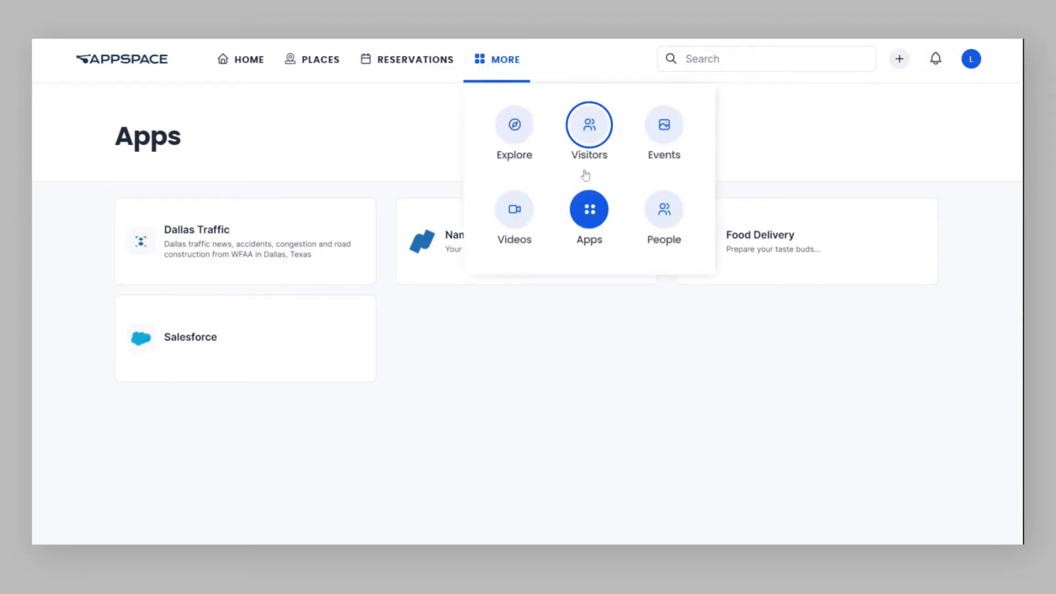
# - View the Visitors page showing Lev expected for a Dallas business meeting on March 15
pyautogui.click(589, 124)
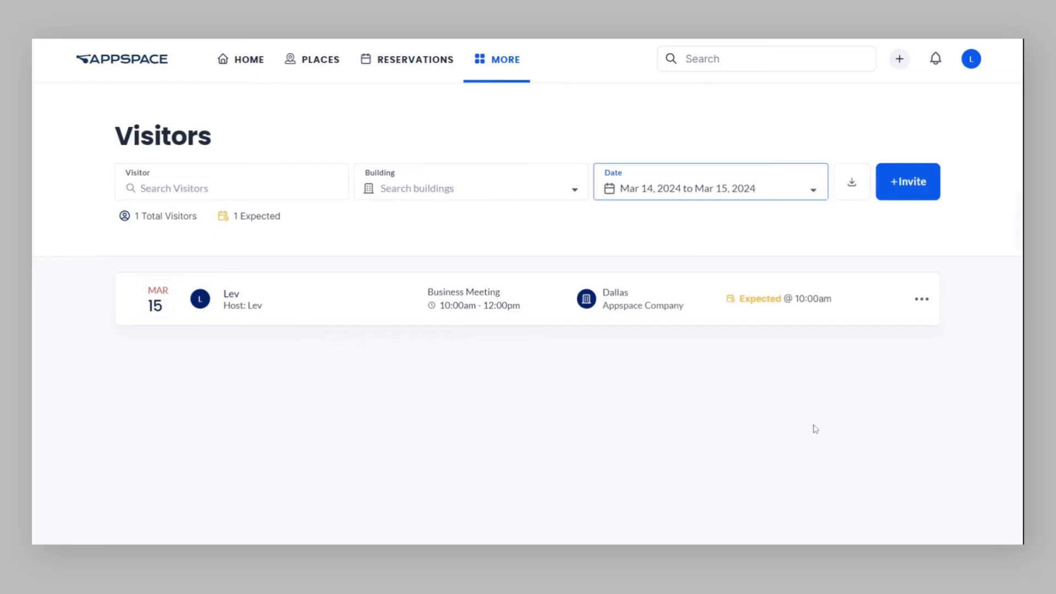
pyautogui.moveTo(803, 418)
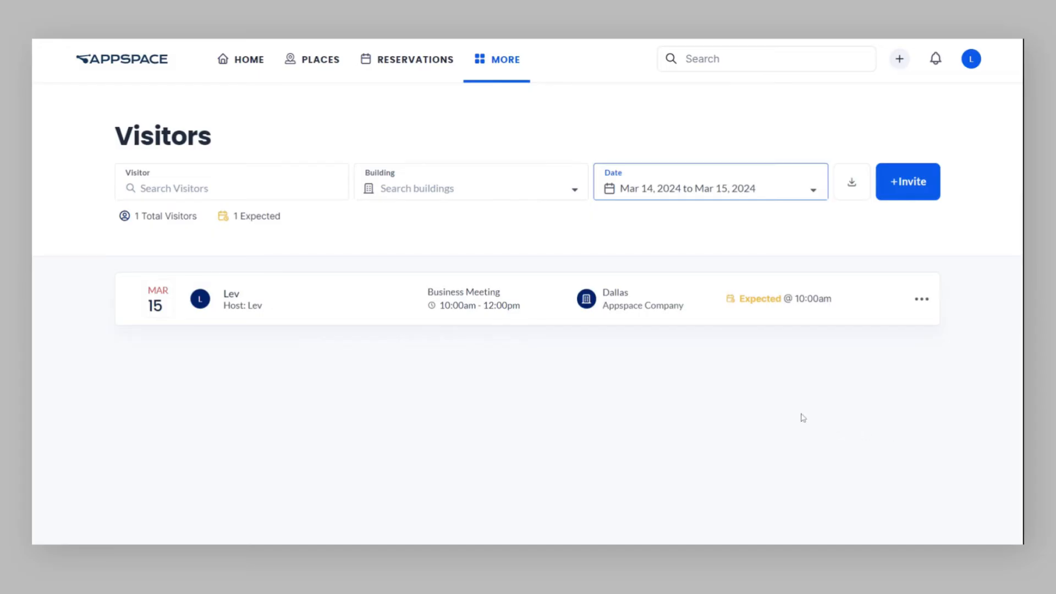
pyautogui.click(507, 59)
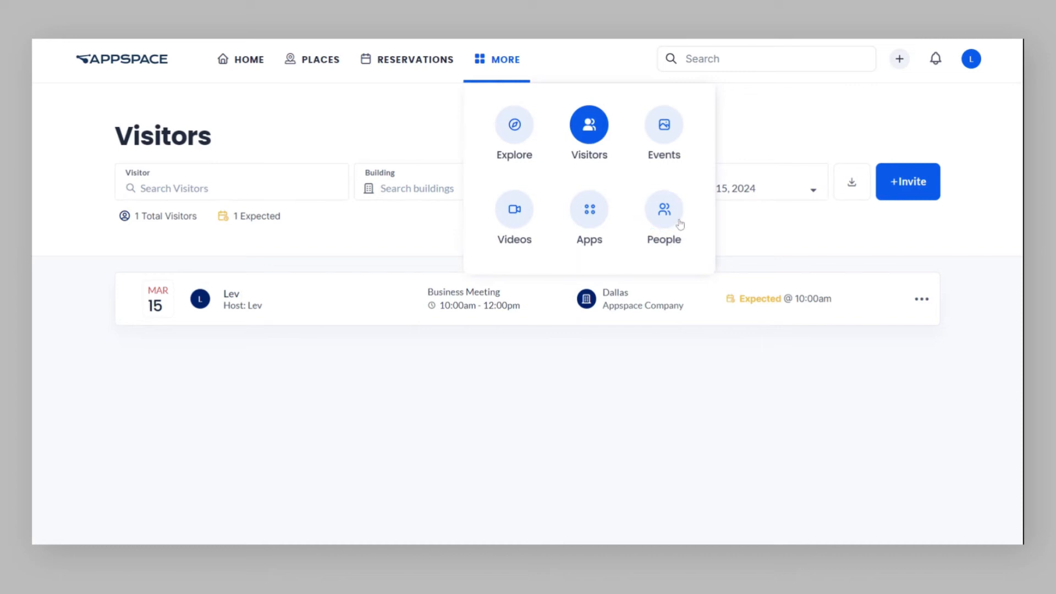
# - View the People directory with 17 connected colleagues, then head to Events from More
pyautogui.click(664, 209)
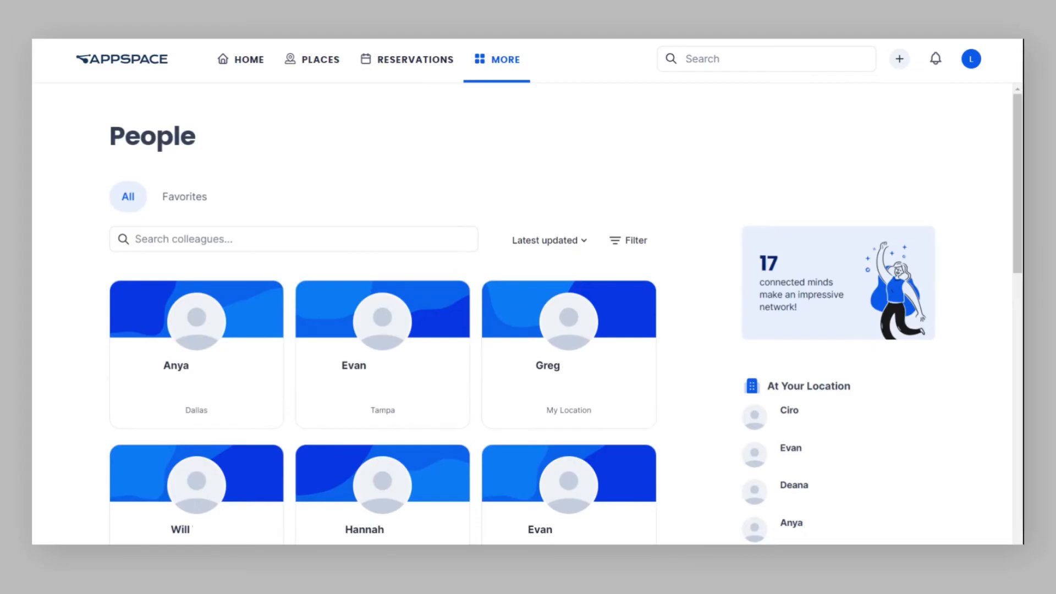
pyautogui.click(506, 59)
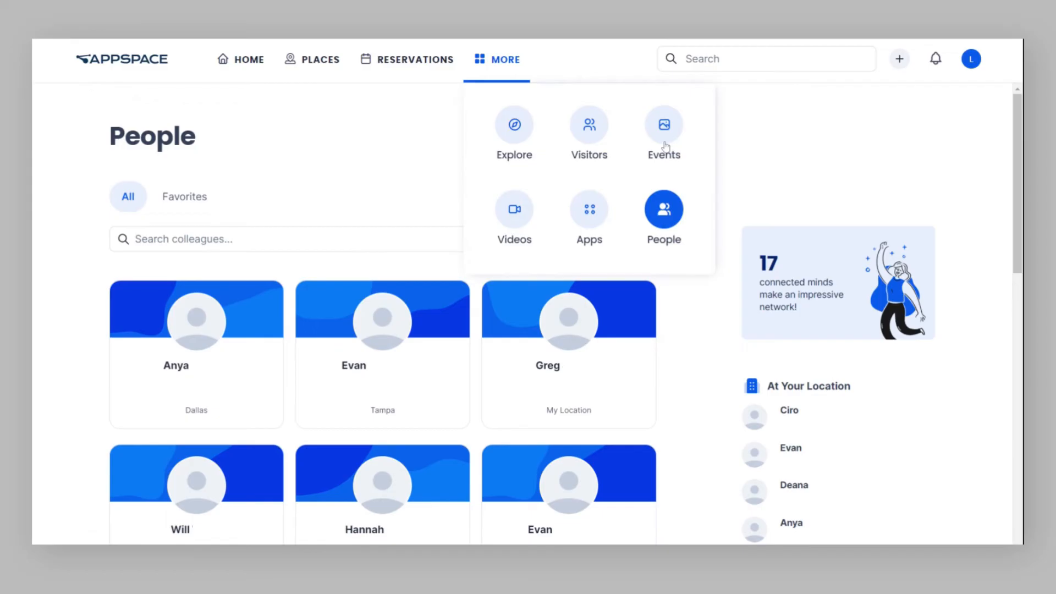
pyautogui.click(665, 123)
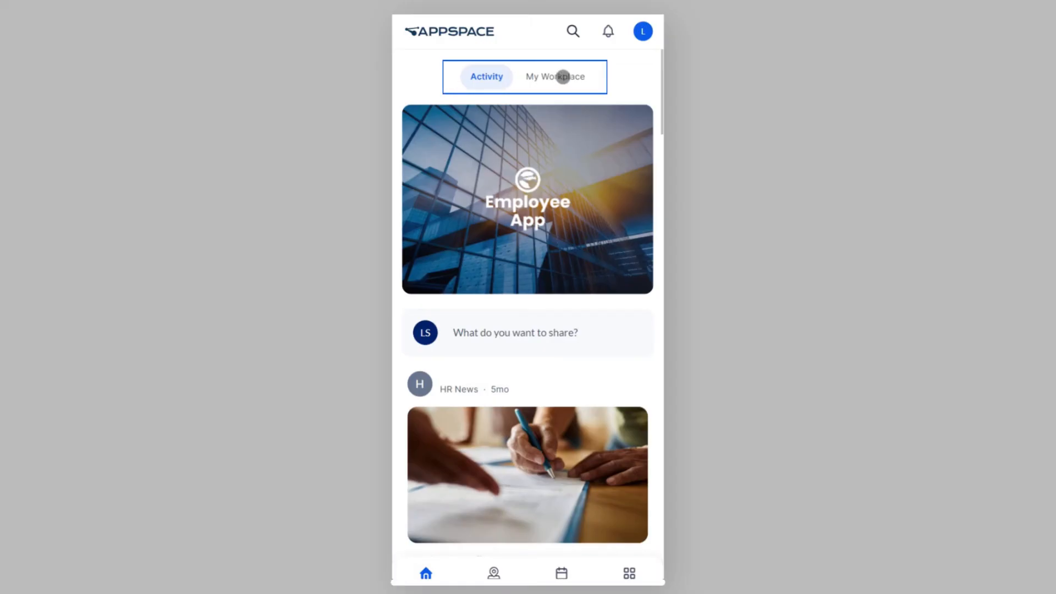
# - In the mobile layout, view the My Workplace tab and return to the Activity feed
pyautogui.click(554, 77)
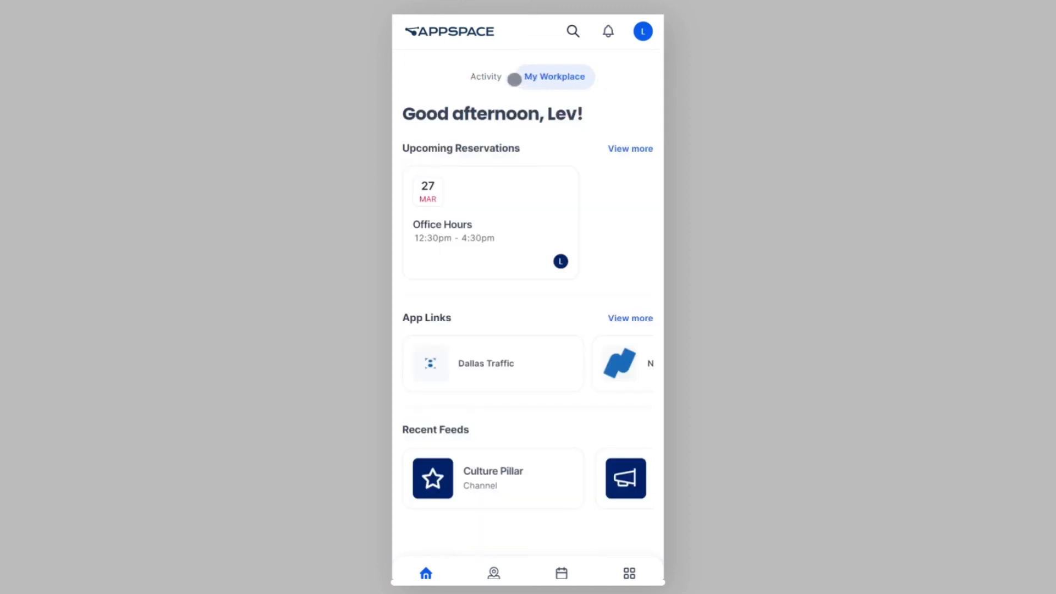
pyautogui.click(486, 77)
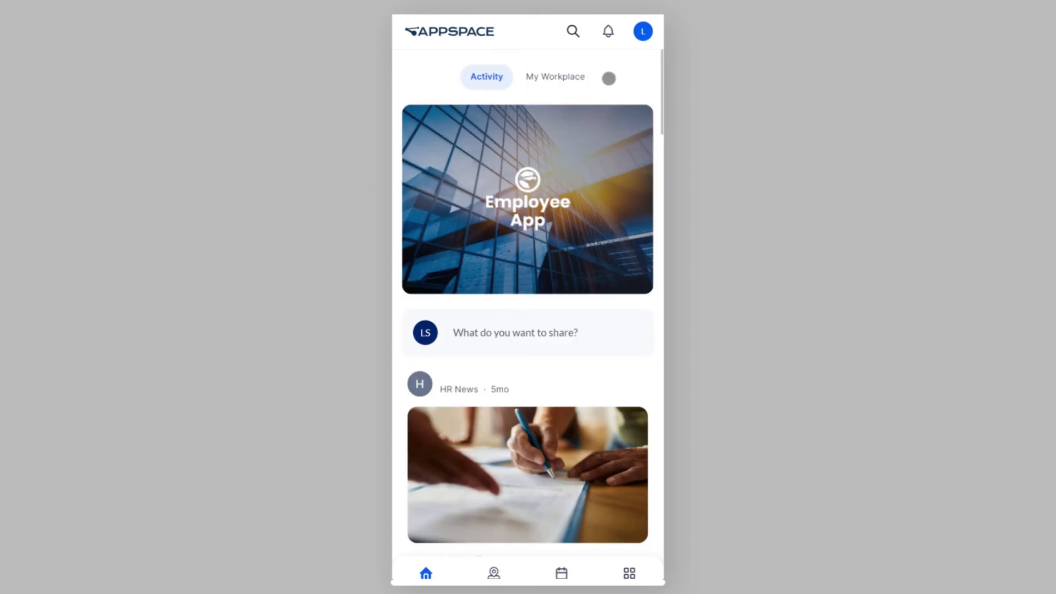